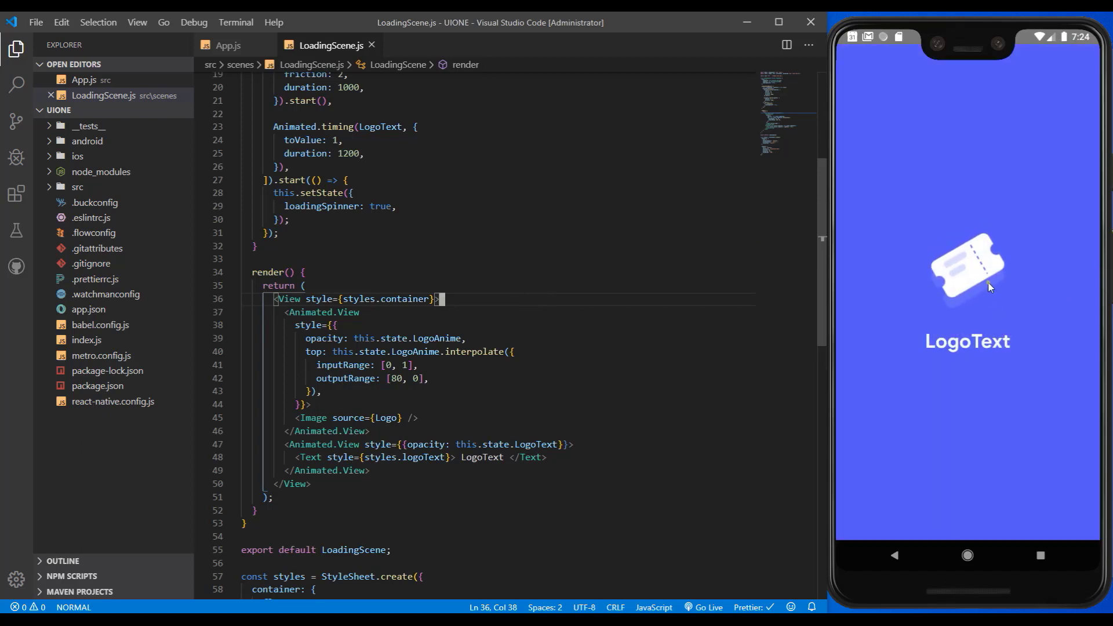
mouse_move(972, 351)
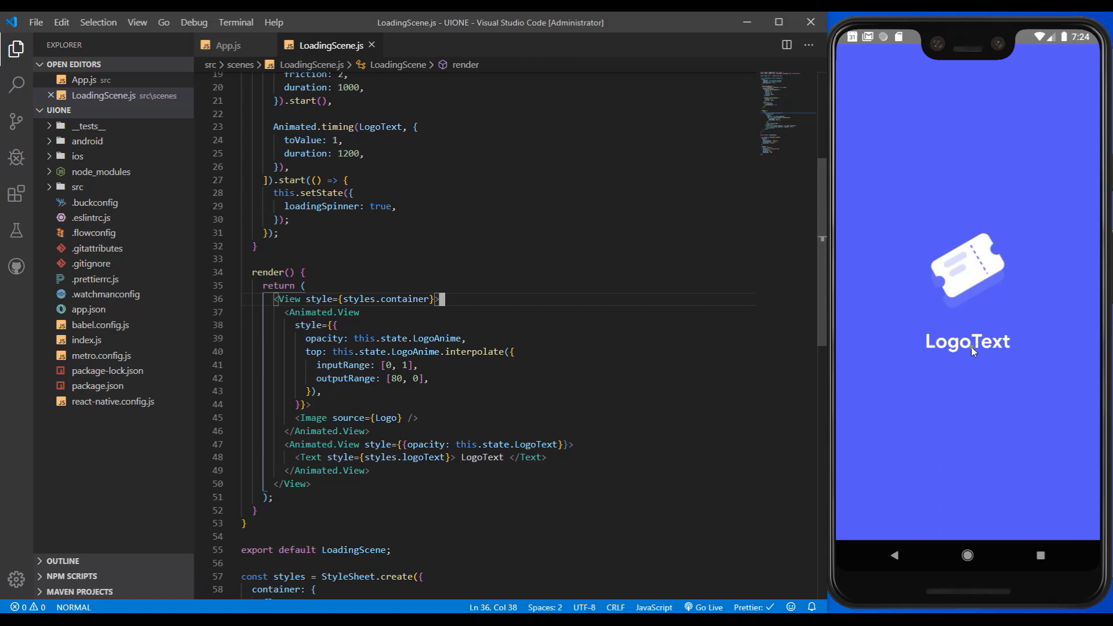
Step: Under the logo Image, start a JSX conditional testing this.state.loadingSpinner
left_click(477, 324)
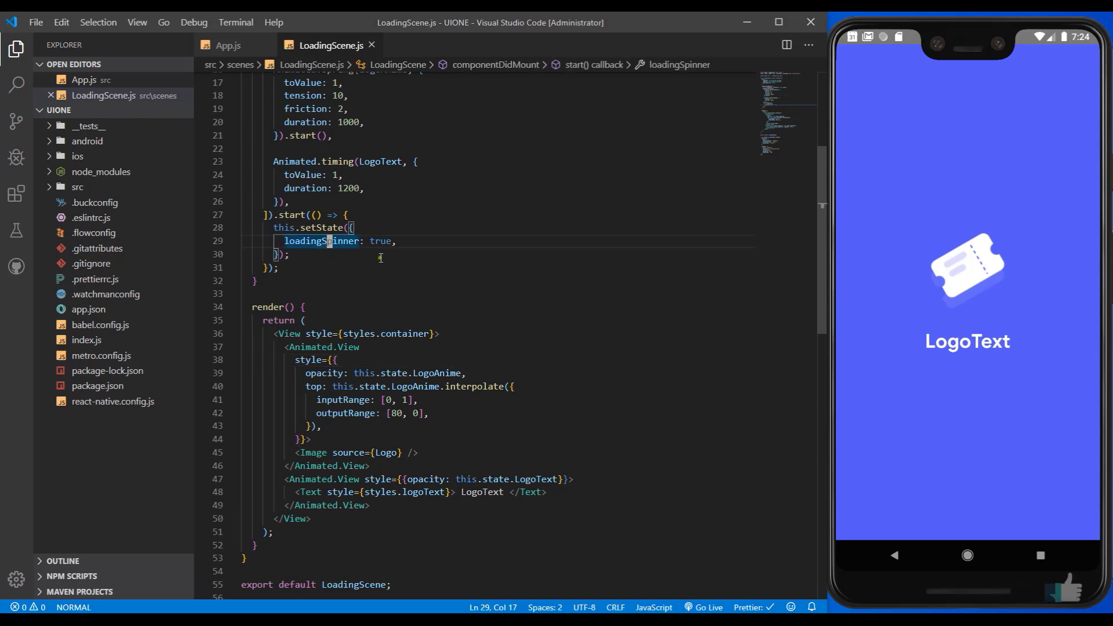
scroll("down", 3)
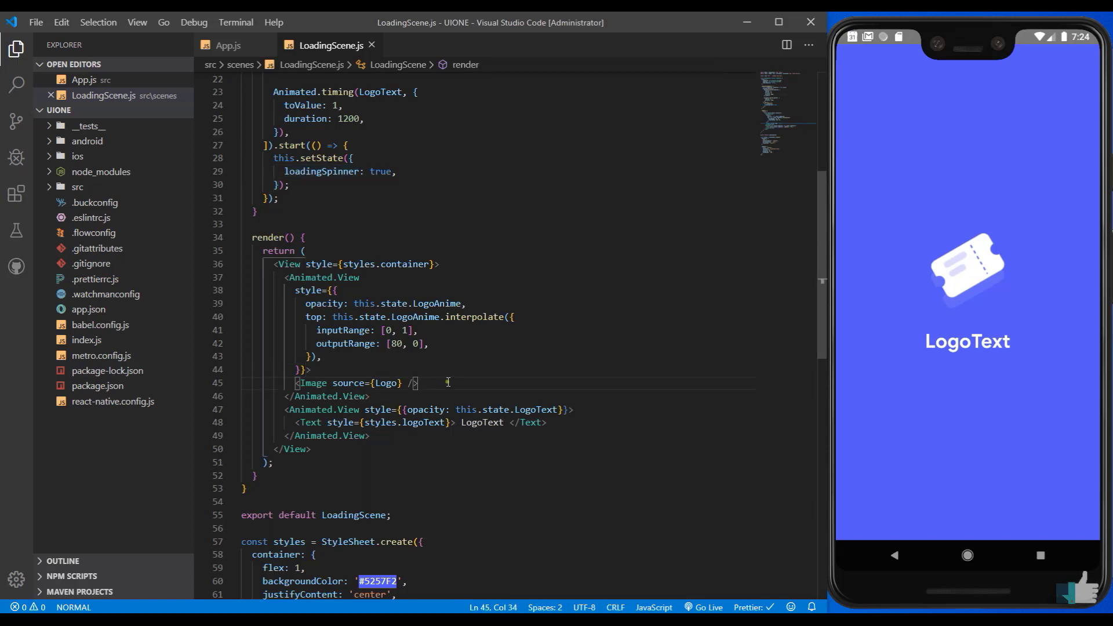
key("Enter")
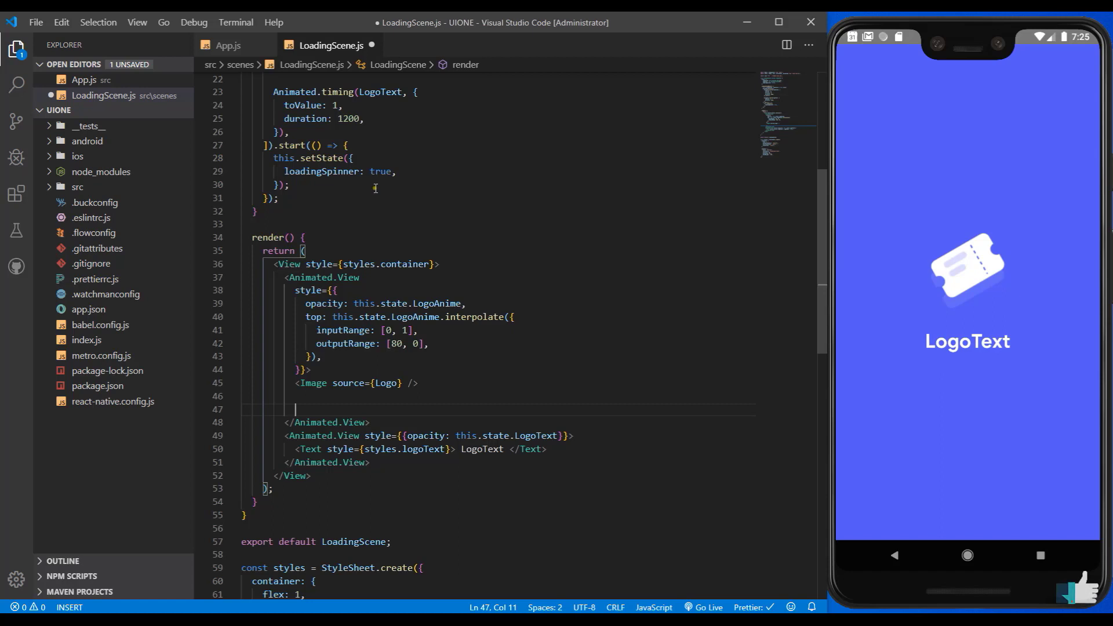
type("{}")
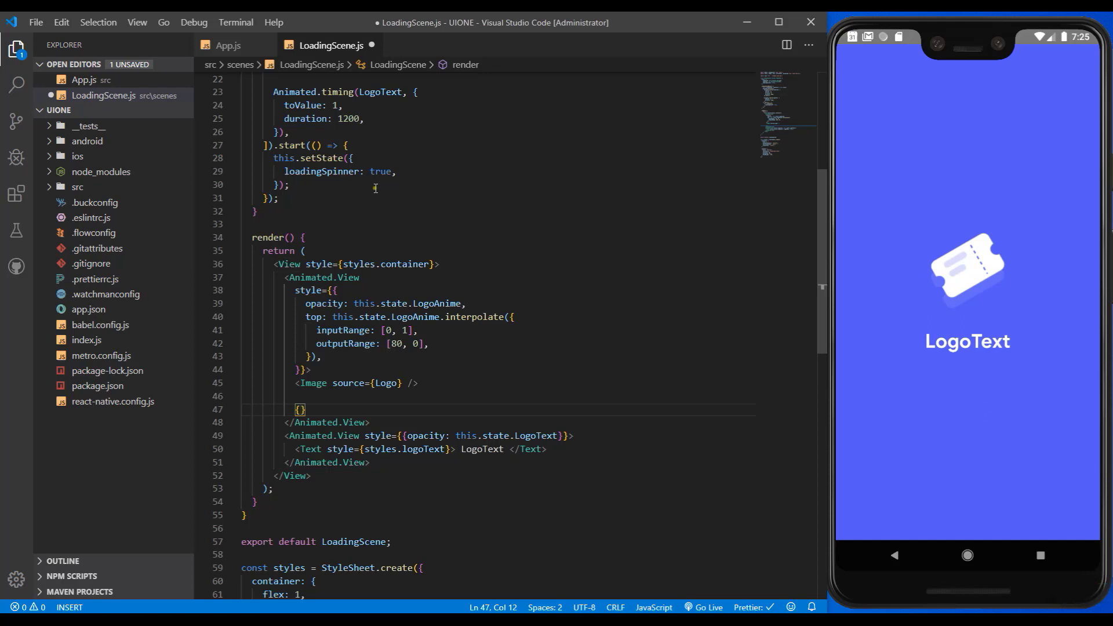
type("this")
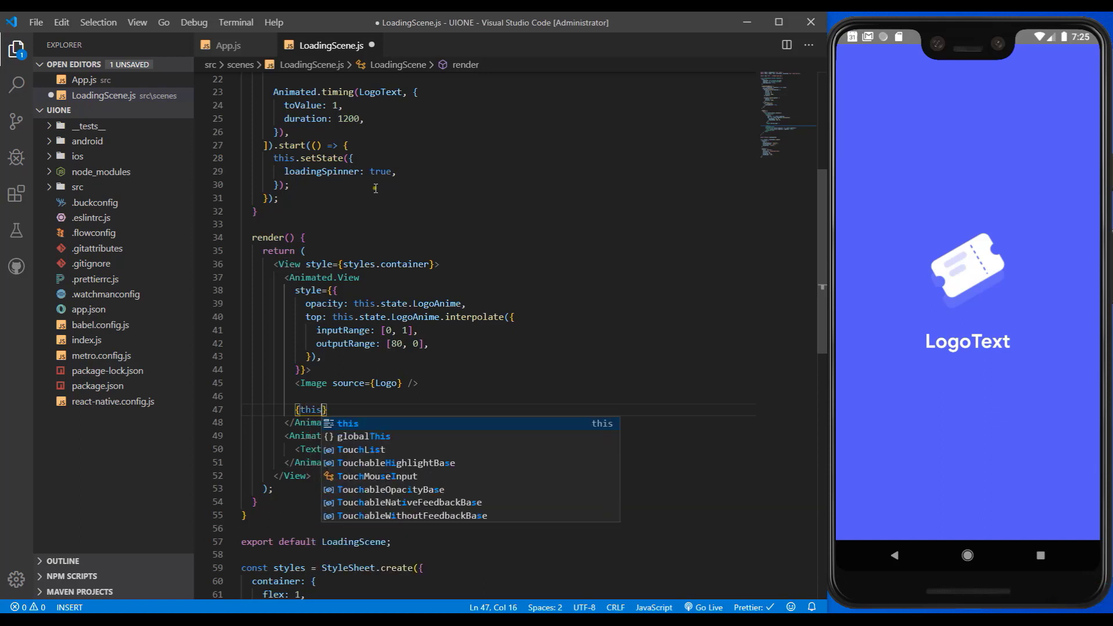
type(".state.l")
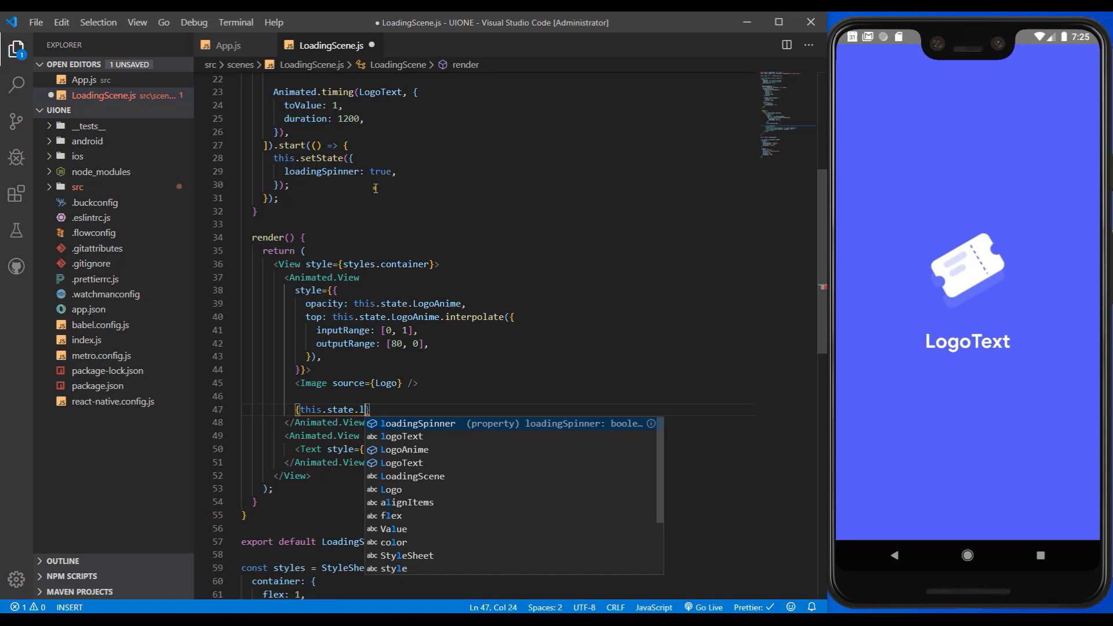
type("loadingSpinner ?")
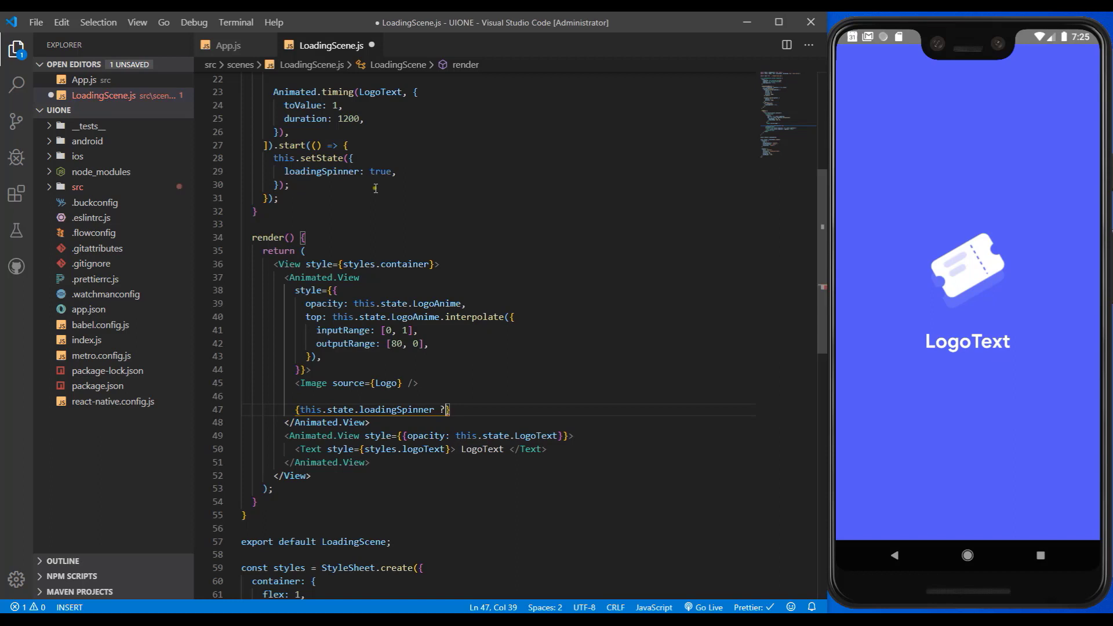
Step: Give the ternary a null fallback and add ActivityIndicator to the react-native import
type(": nu")
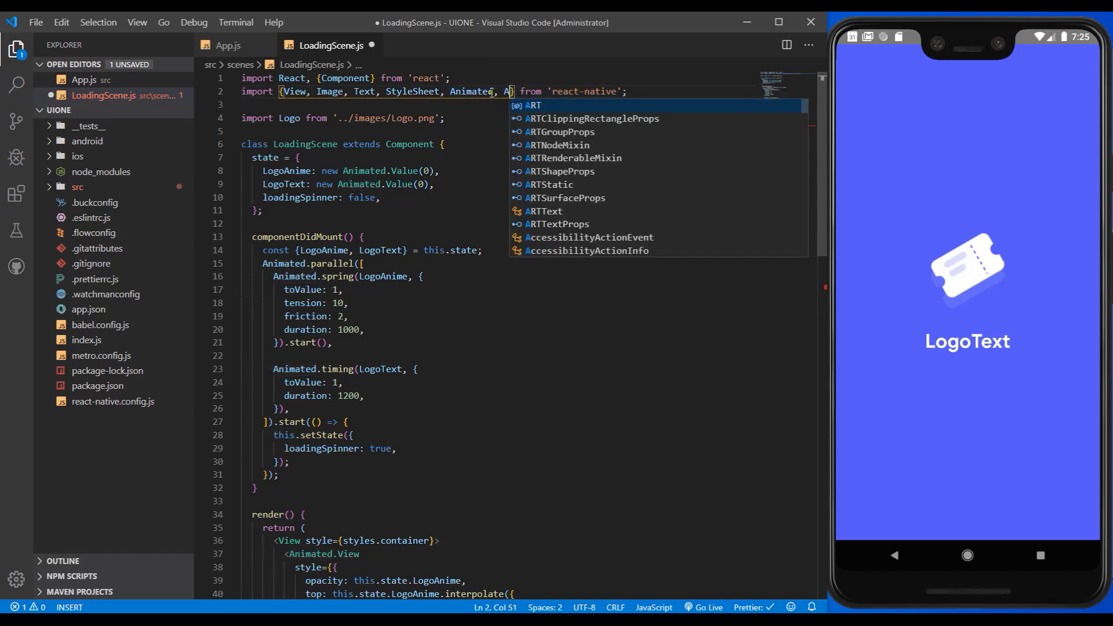
type("ActivityIndicator")
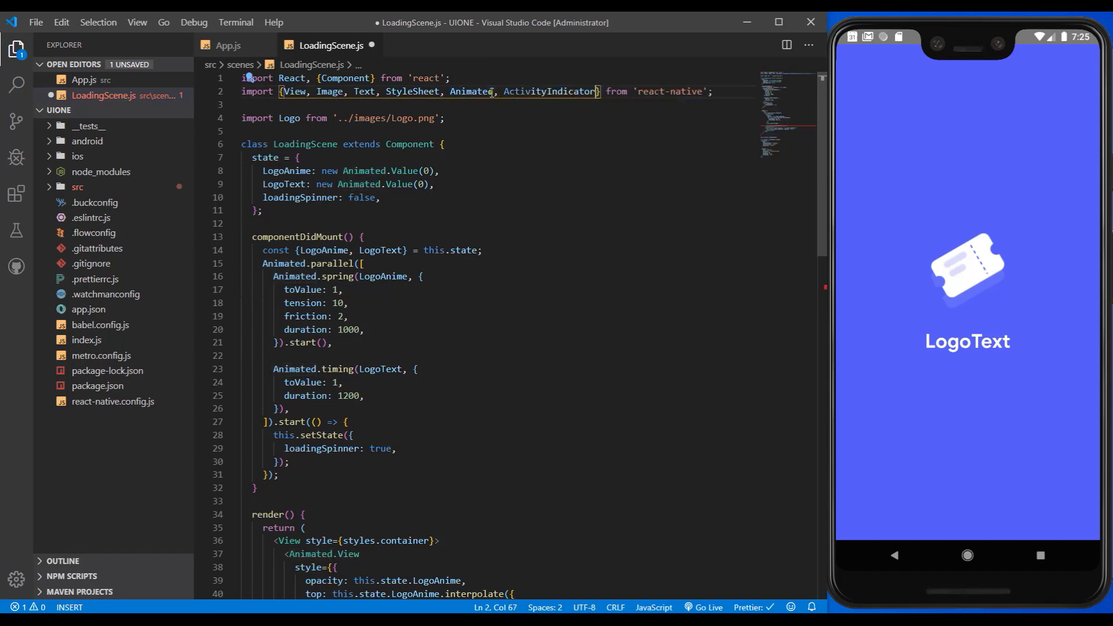
scroll("down", 3)
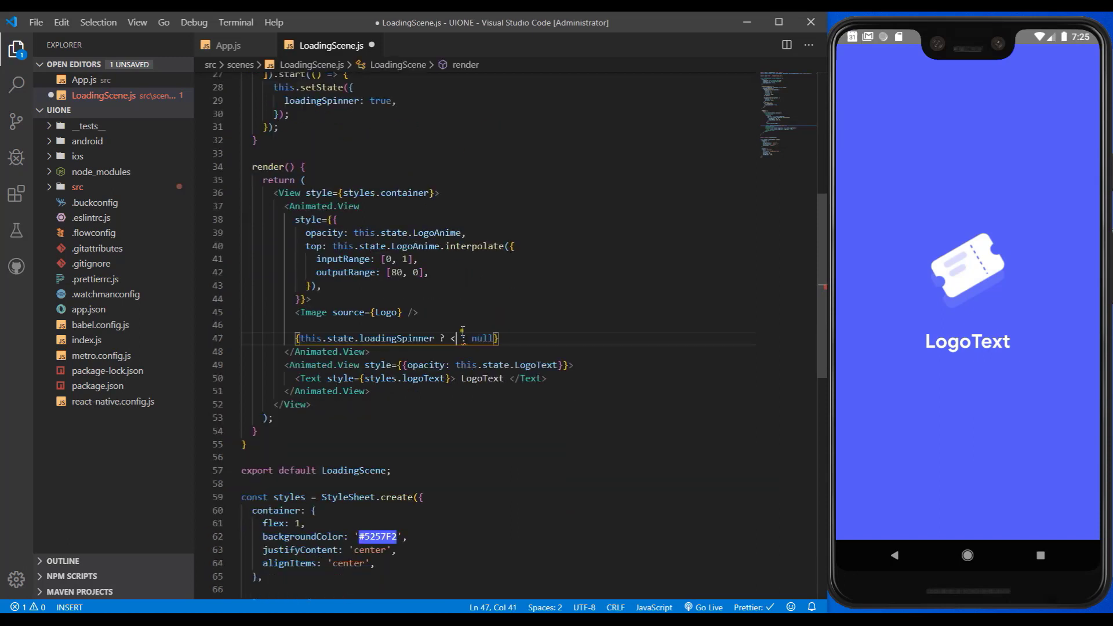
Step: Render a self-closing <ActivityIndicator /> in the ternary's true branch and begin its style attribute
type("ActivityIndicator")
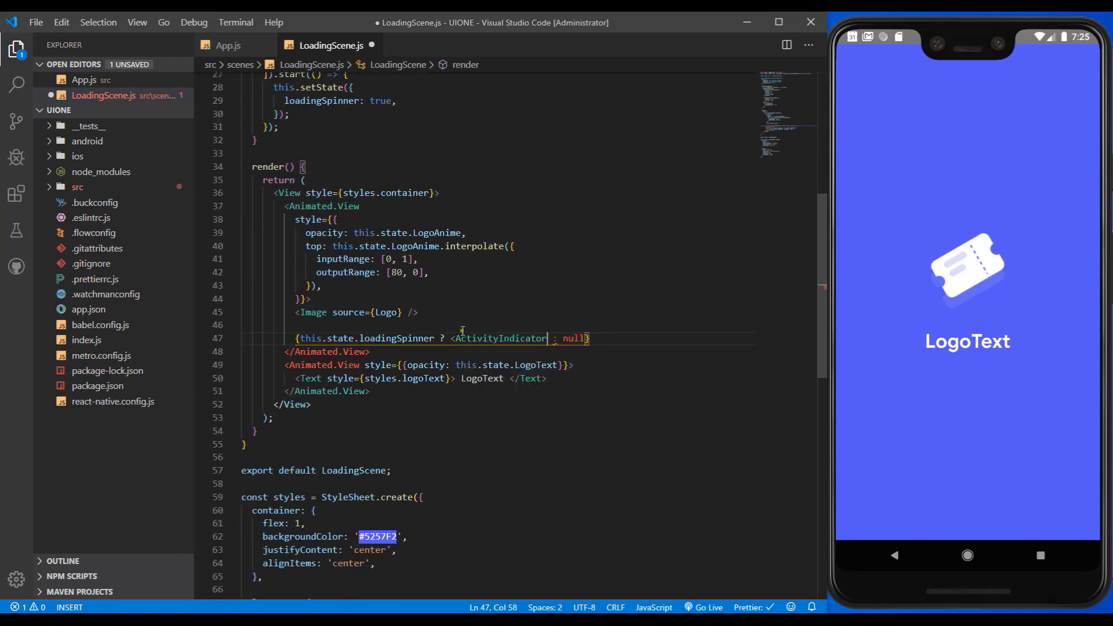
type("/>")
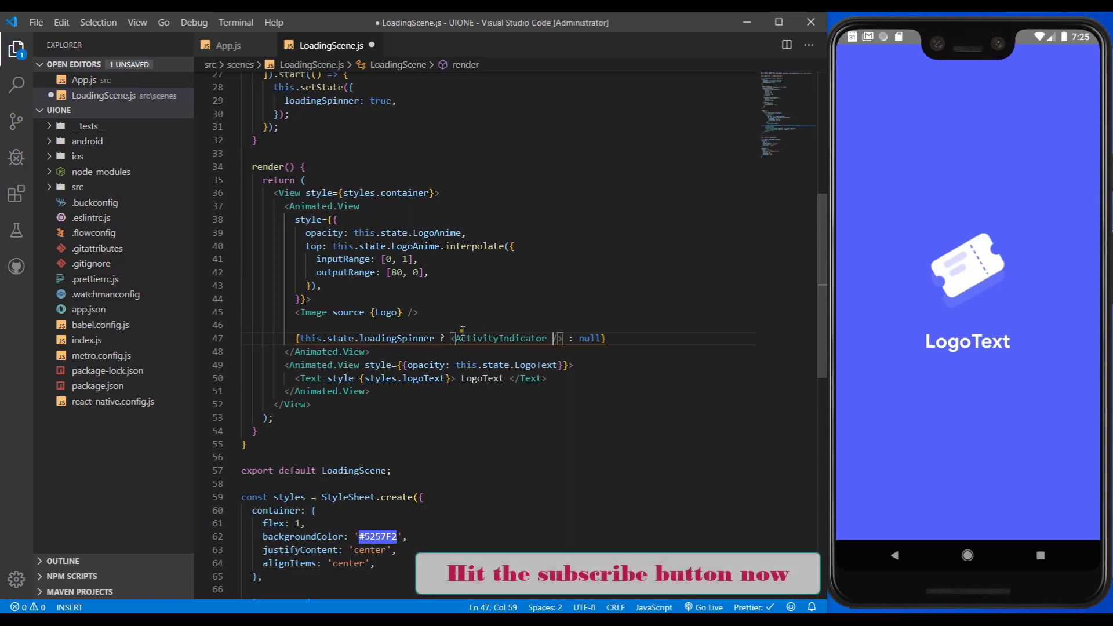
type("style={{")
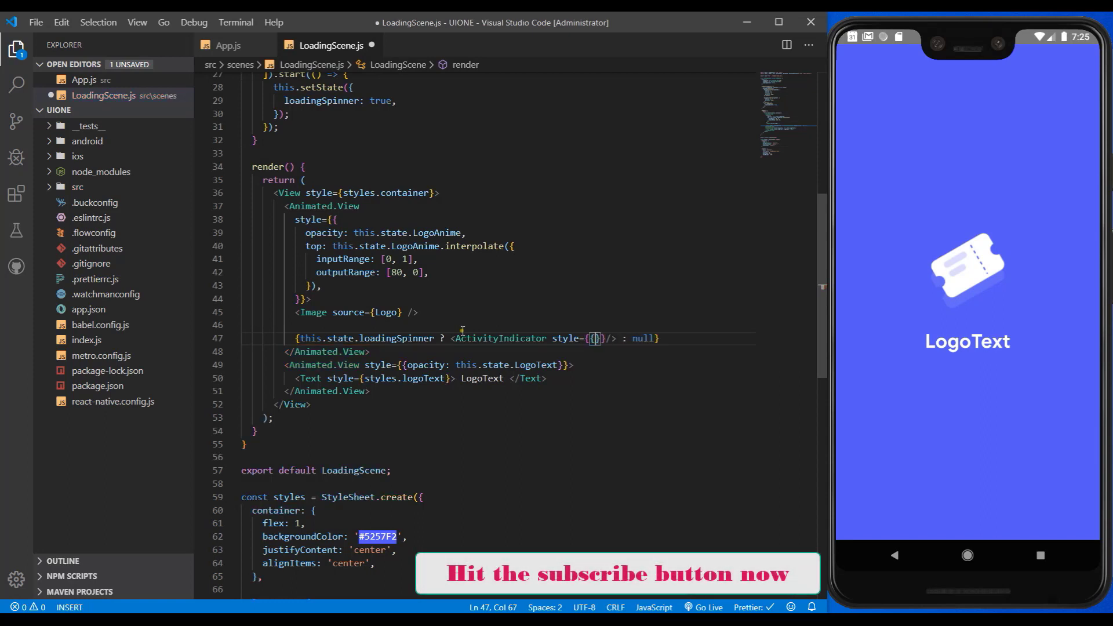
Step: Style it with position 'absolute', left/right/top/bottom 0, alignItems 'center' and justifyContent 'center'
type("position: 'absolute',")
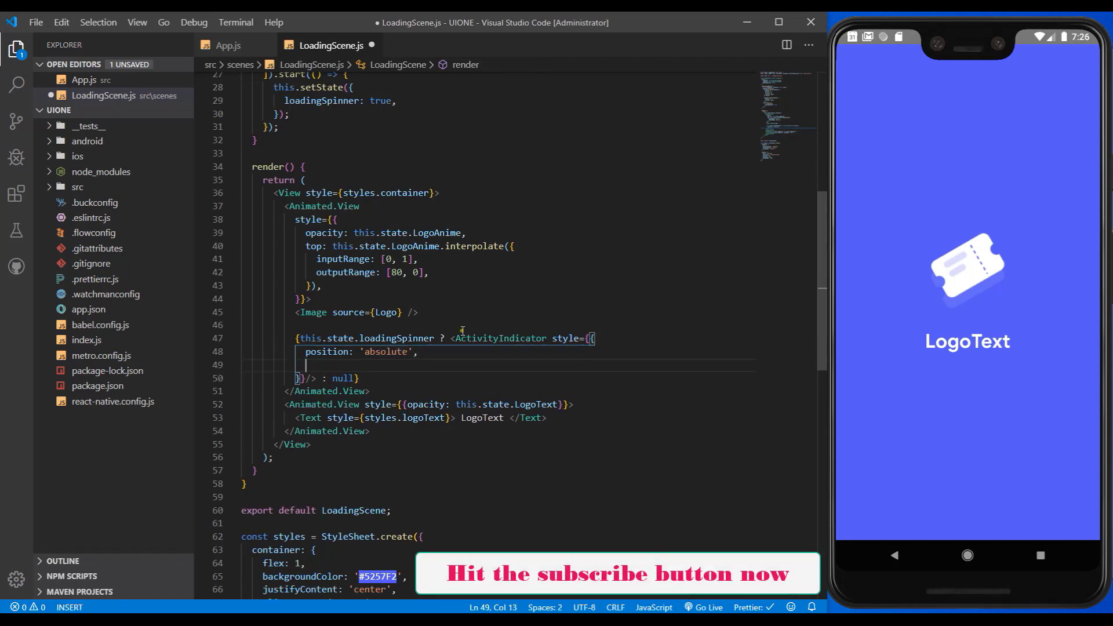
type("left: 0")
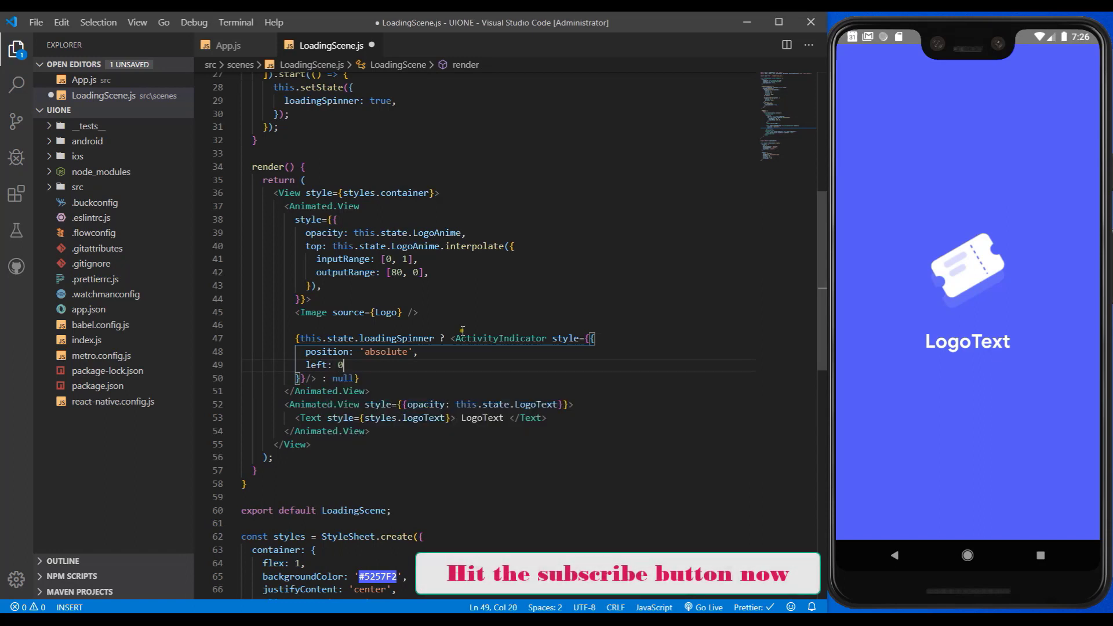
type("right:")
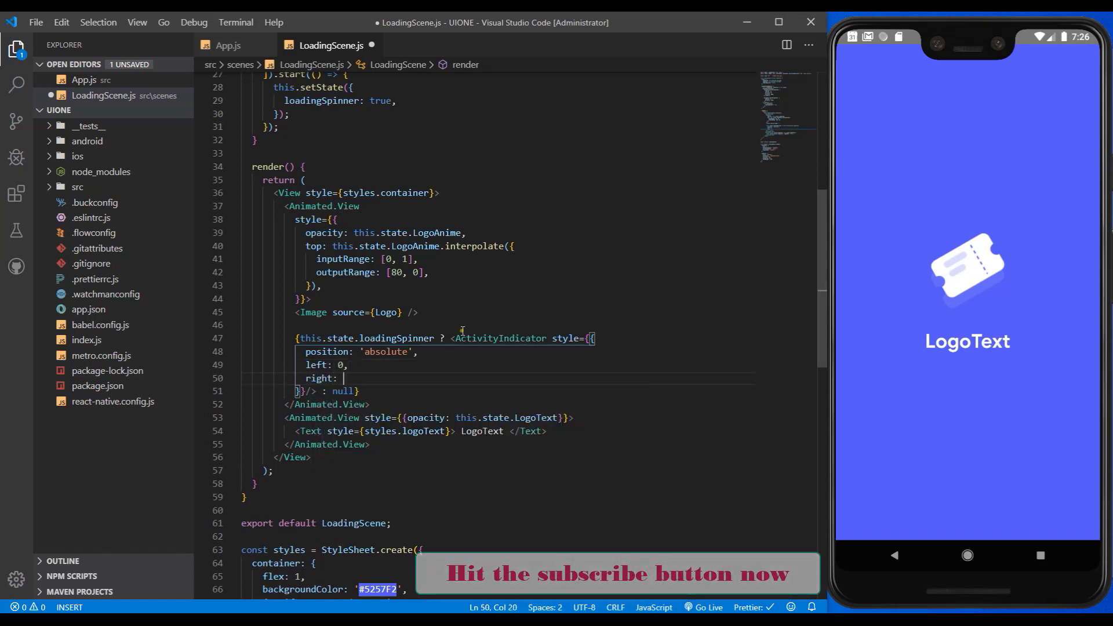
type("0,")
type("top: 0,")
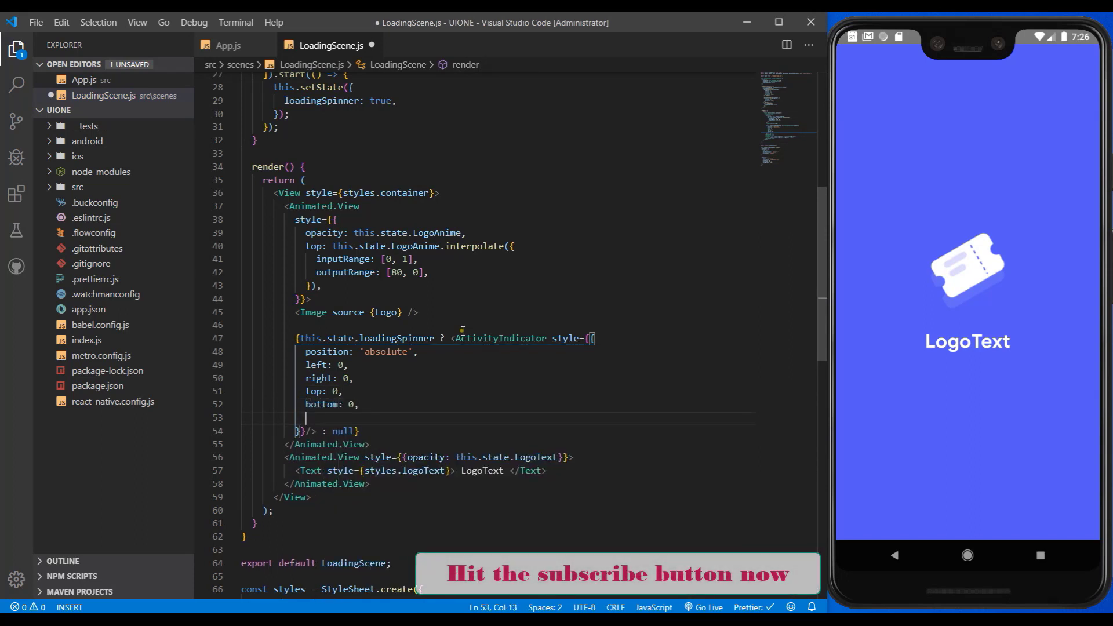
type("alignItn")
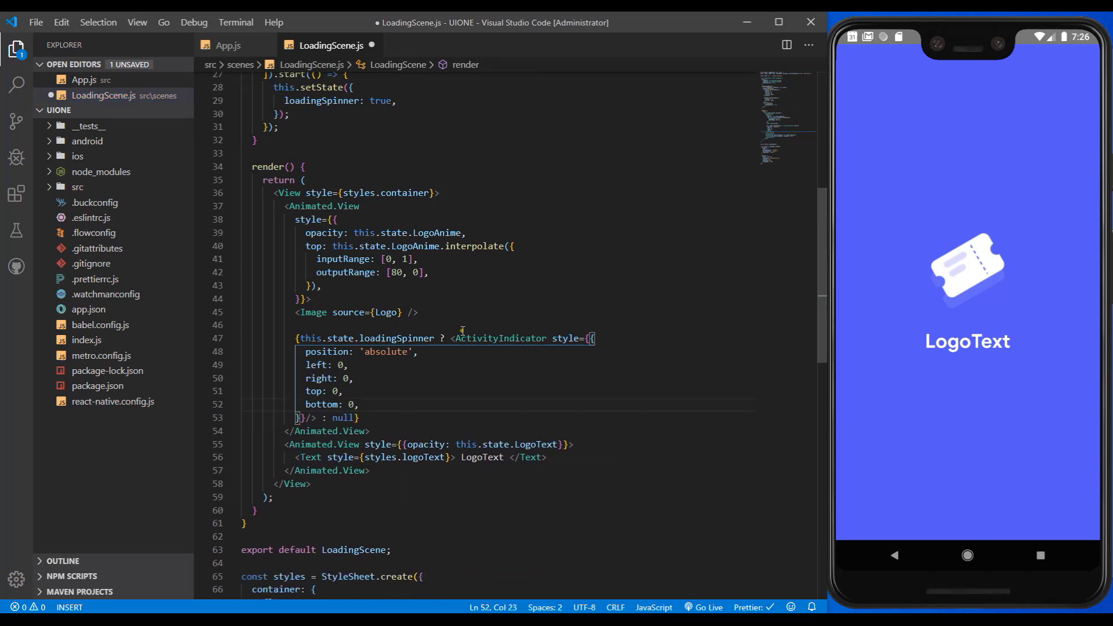
type("alignItems:")
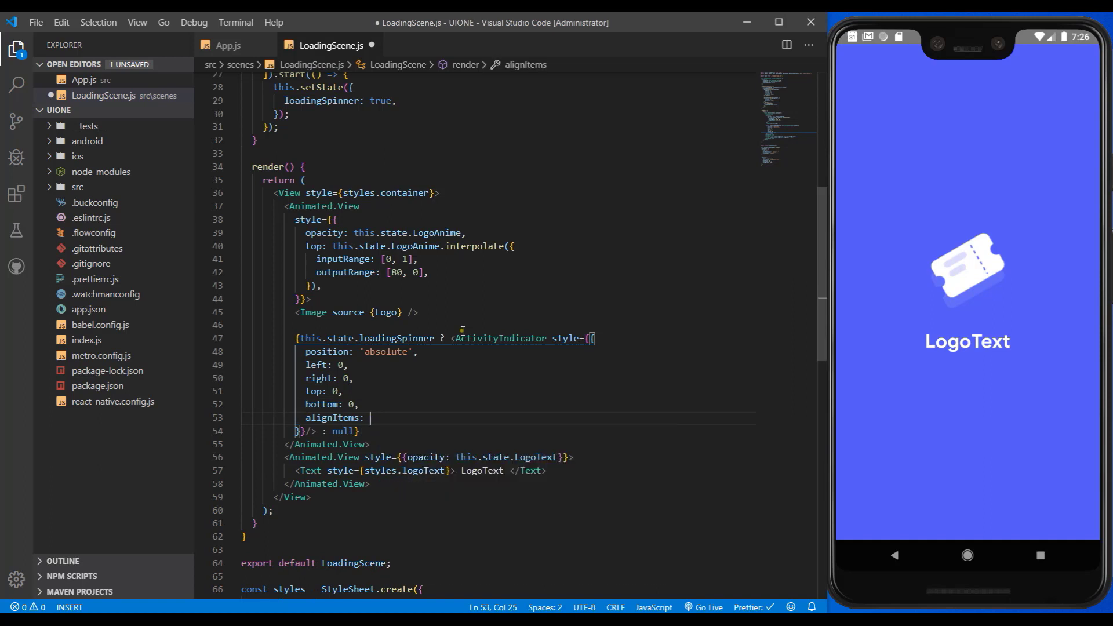
type("'center'")
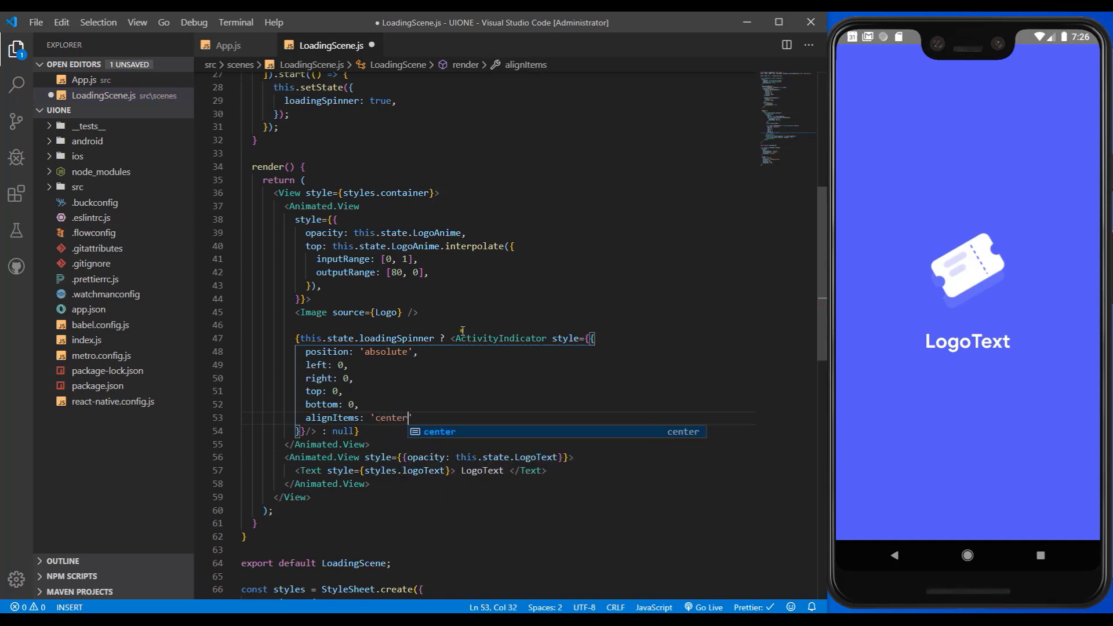
key("Enter")
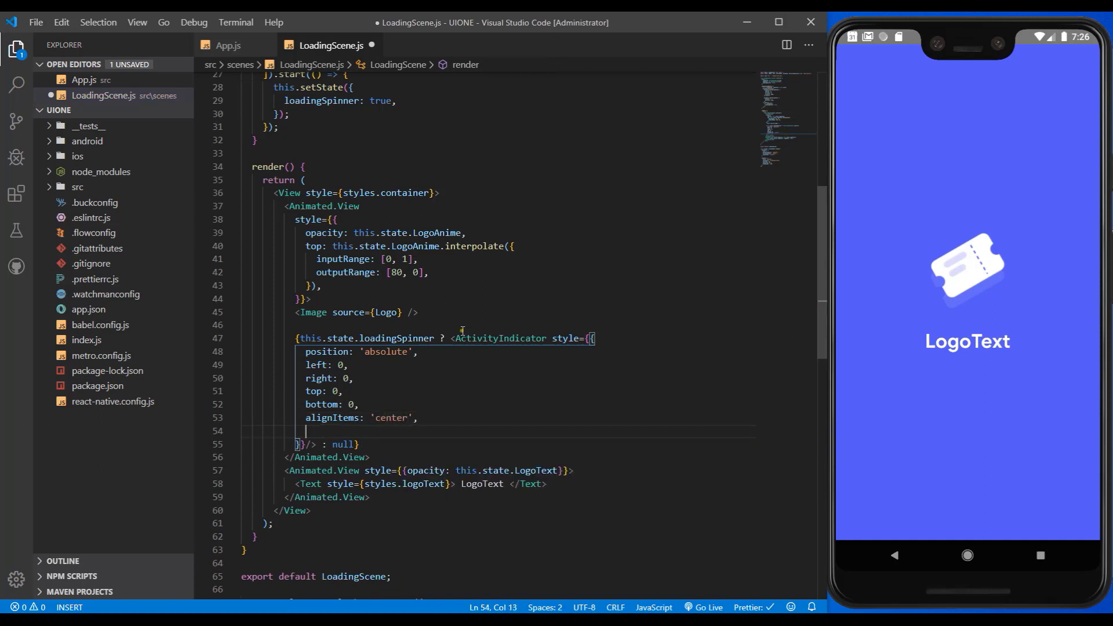
type("justifyContent:")
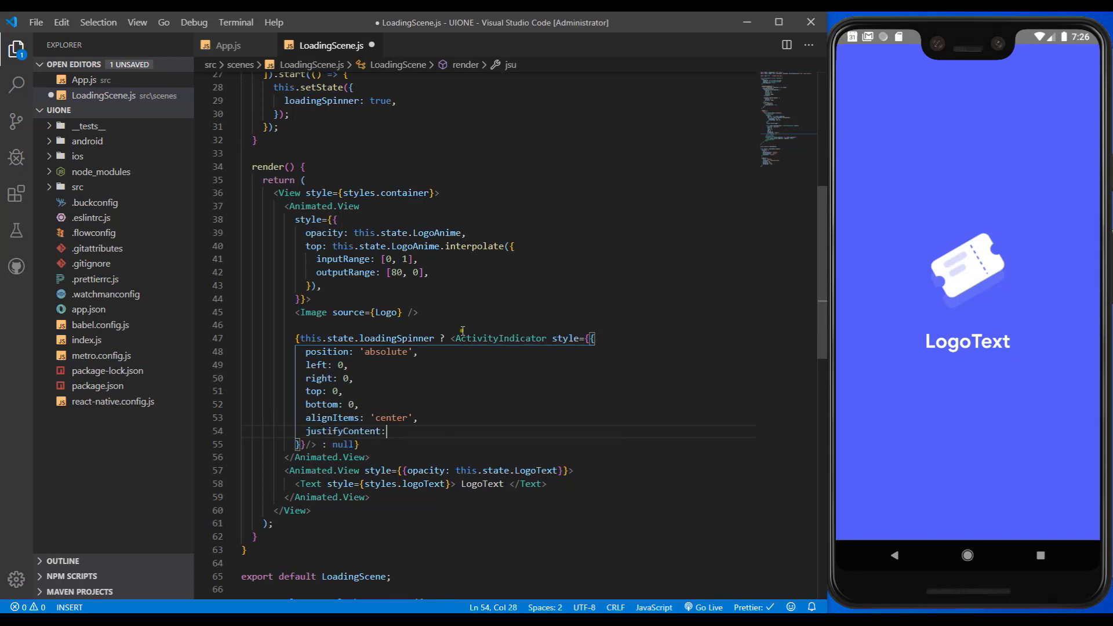
type("'center',")
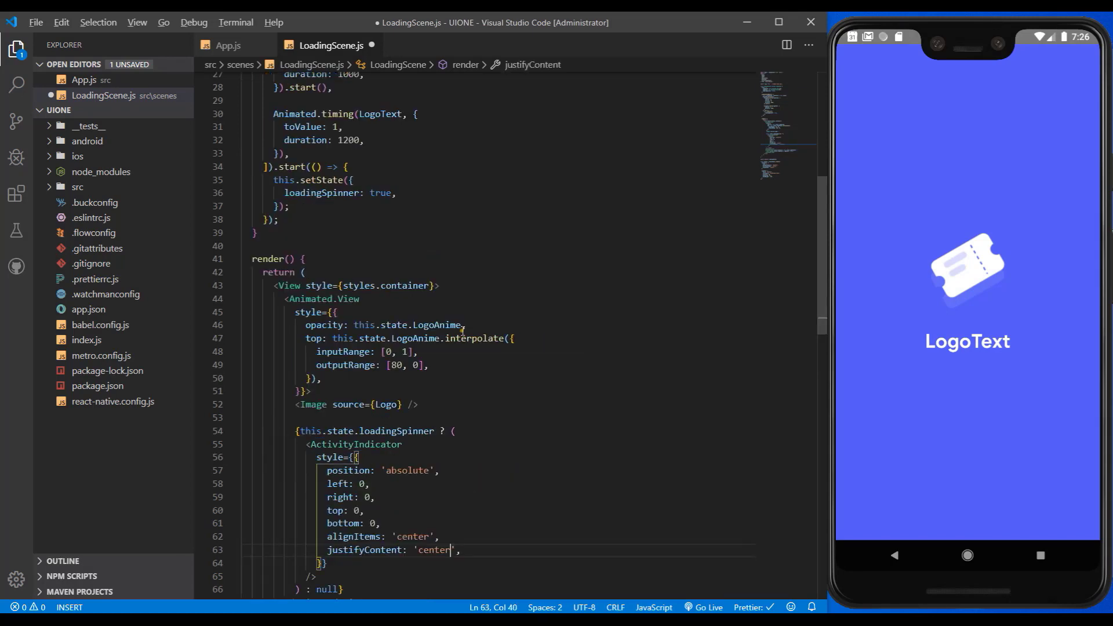